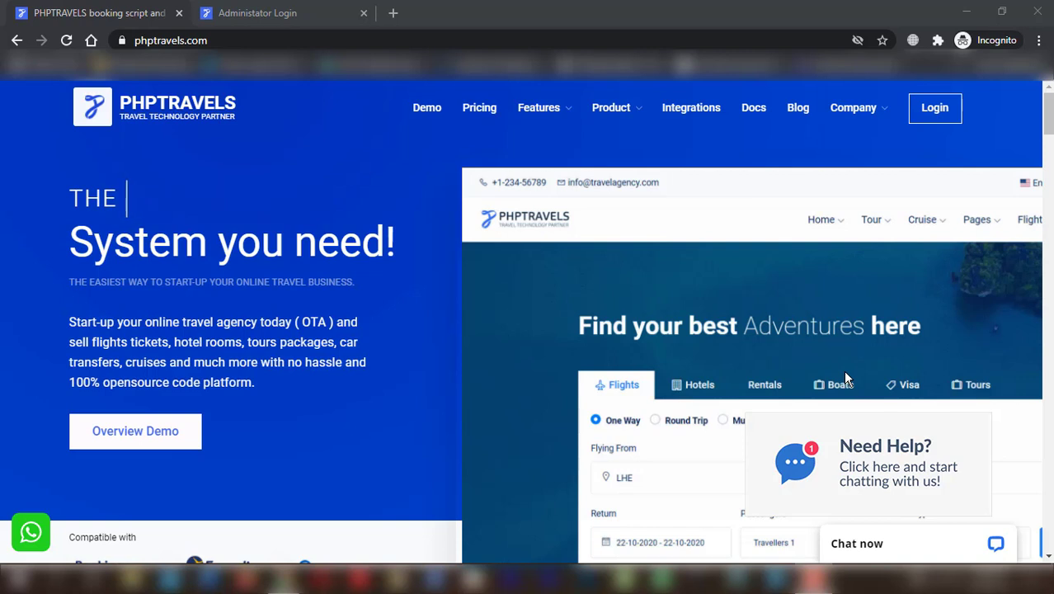
Log in through the Administrator Login form using the prefilled admin email and password.
{"action": "left_click", "coordinate": [258, 13]}
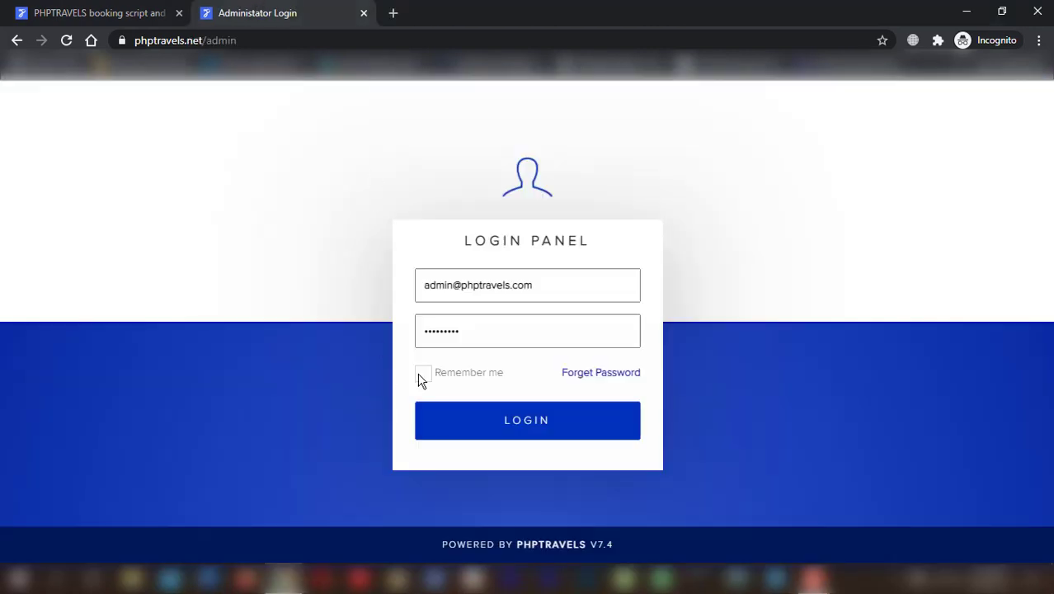
{"action": "left_click", "coordinate": [528, 421]}
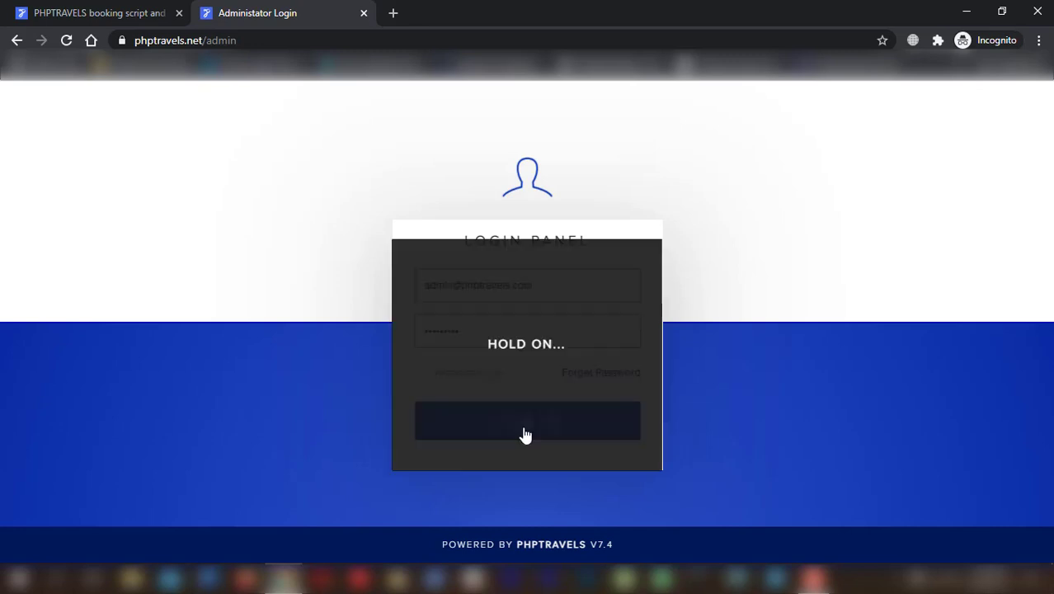
Navigate from the dashboard sidebar's GENERAL group to the Backup Database page.
{"action": "left_click", "coordinate": [528, 421]}
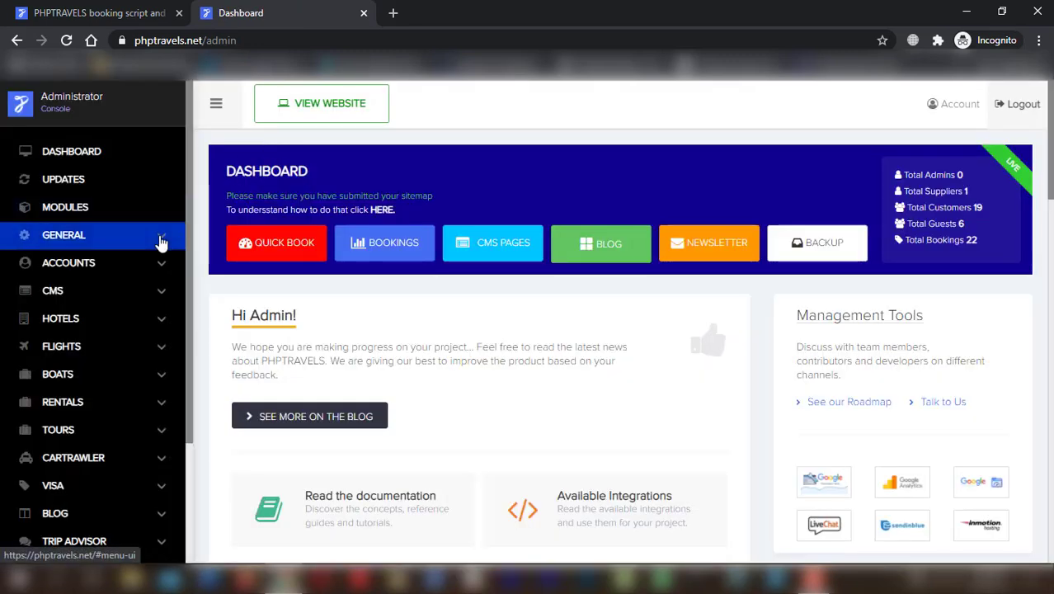
{"action": "left_click", "coordinate": [63, 234]}
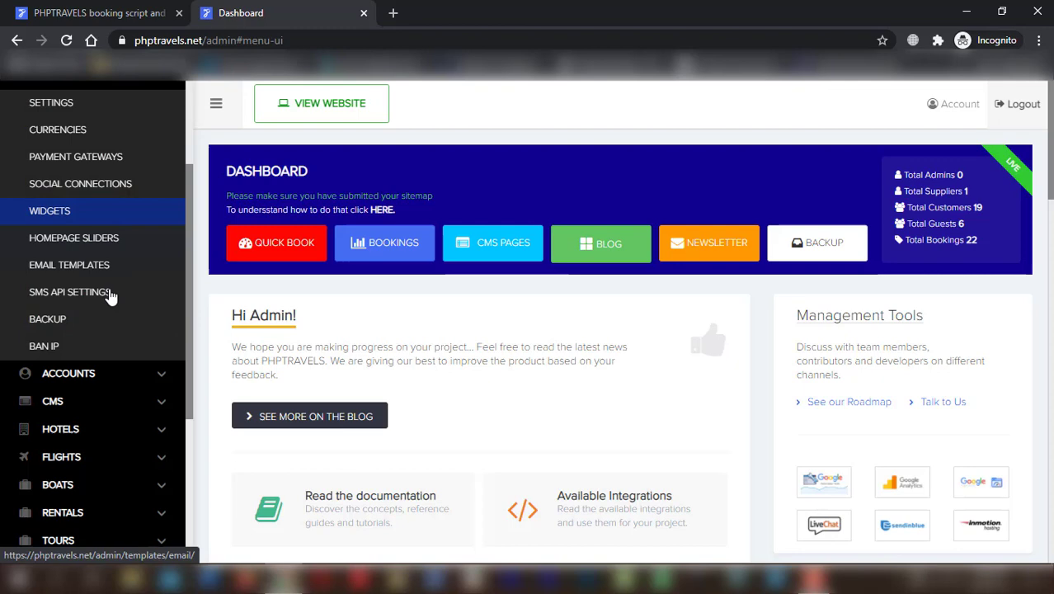
{"action": "left_click", "coordinate": [46, 318]}
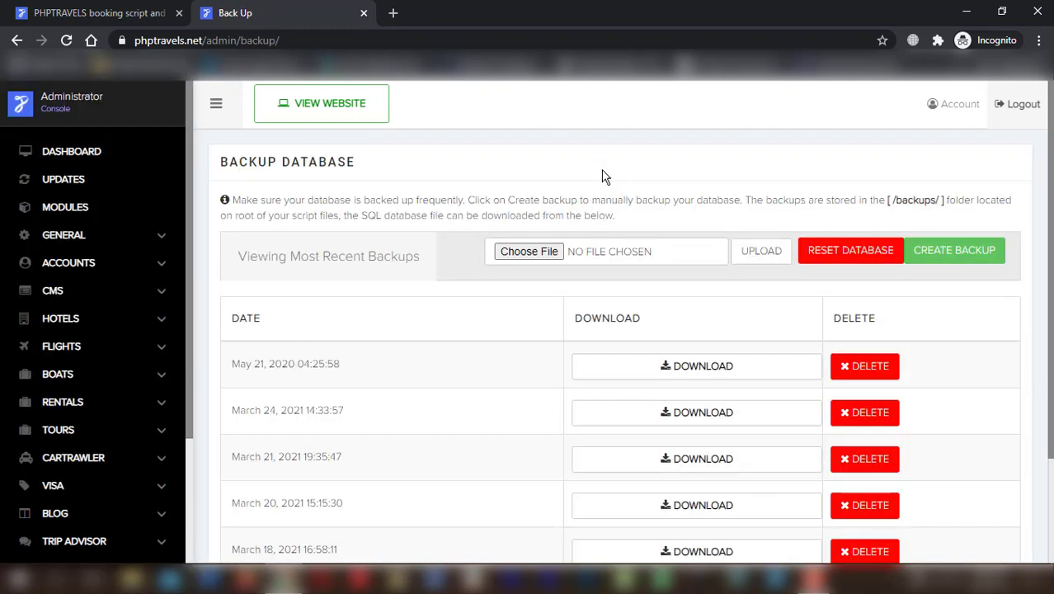
{"action": "mouse_move", "coordinate": [955, 250]}
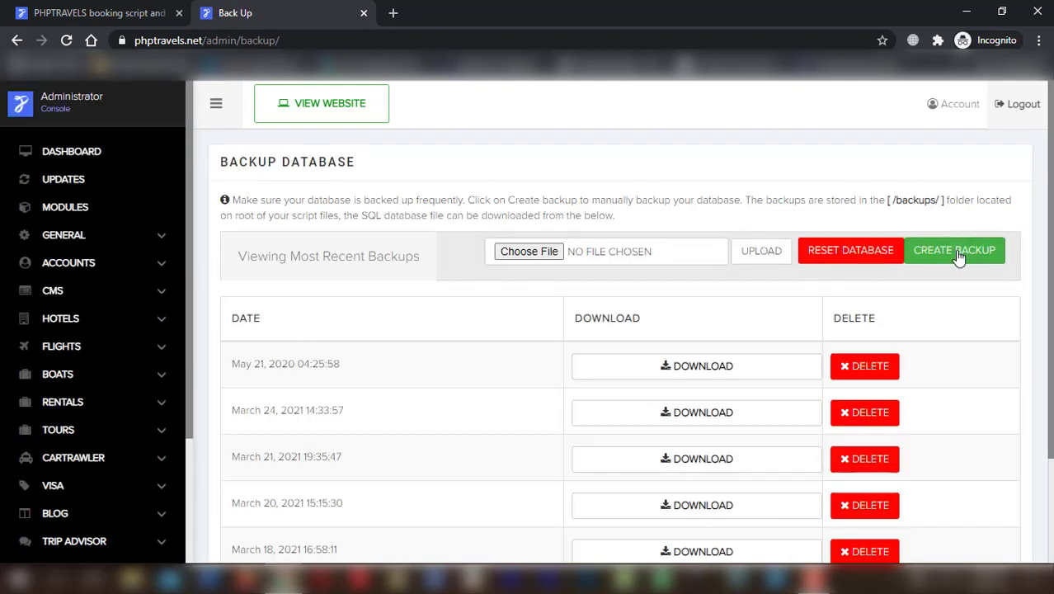
{"action": "mouse_move", "coordinate": [953, 250]}
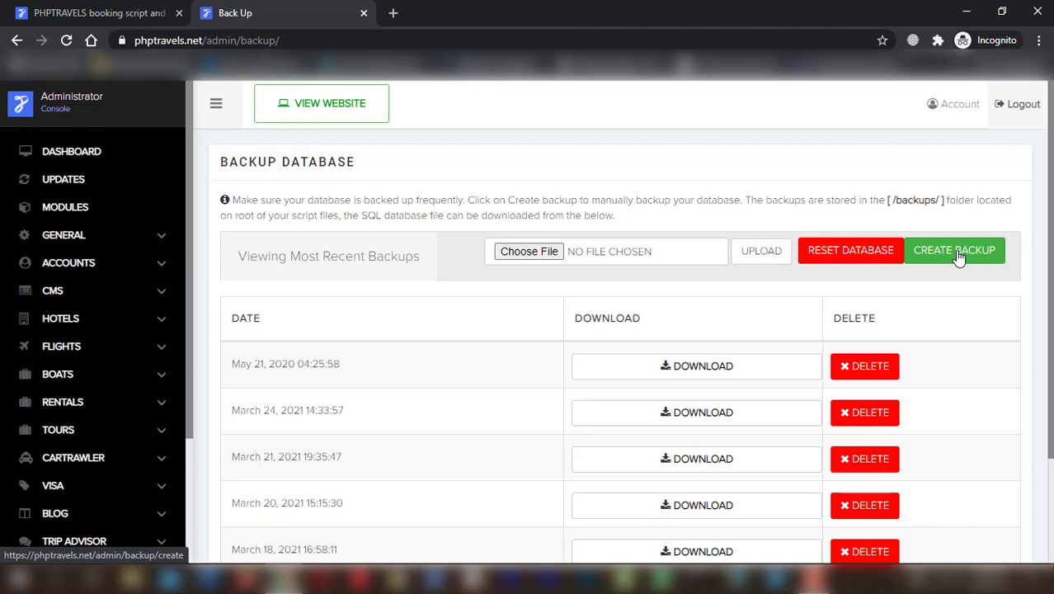
Create a backup with all 124 database tables selected and submit GET BACKUP.
{"action": "left_click", "coordinate": [954, 250]}
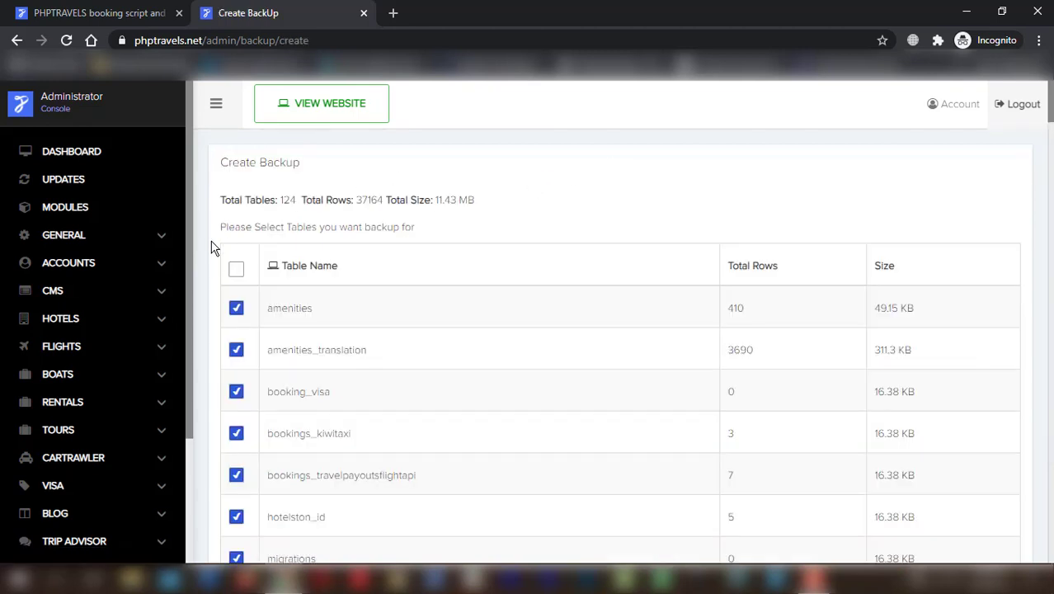
{"action": "left_click", "coordinate": [237, 269]}
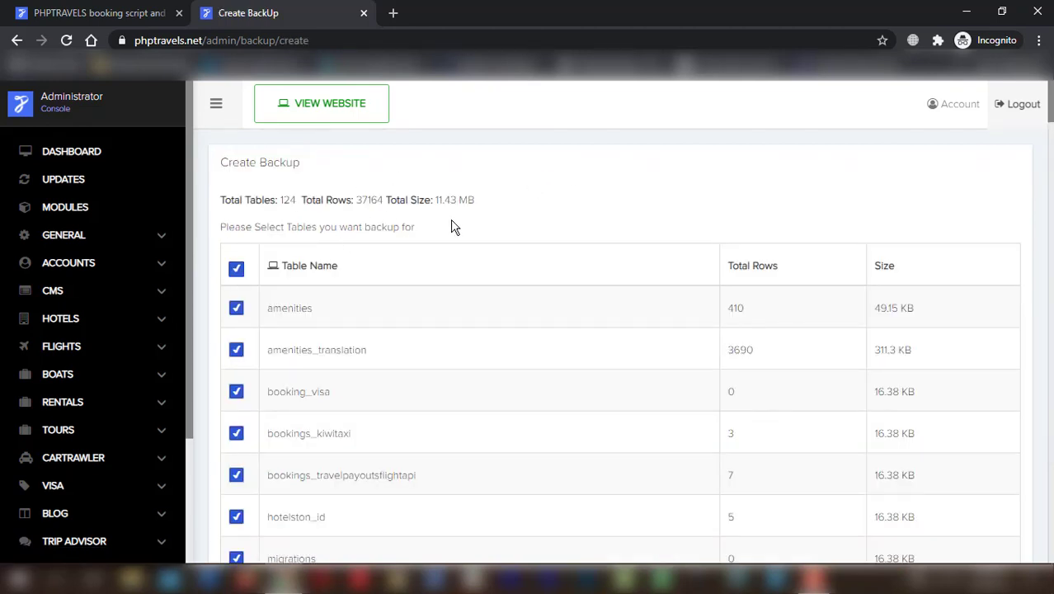
{"action": "mouse_move", "coordinate": [564, 221]}
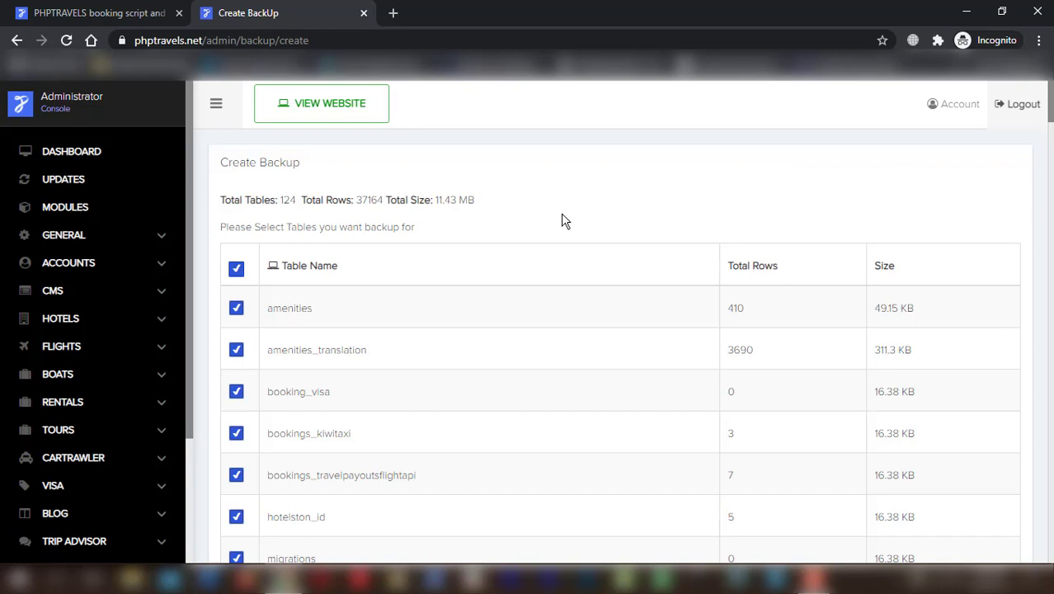
{"action": "mouse_move", "coordinate": [719, 247]}
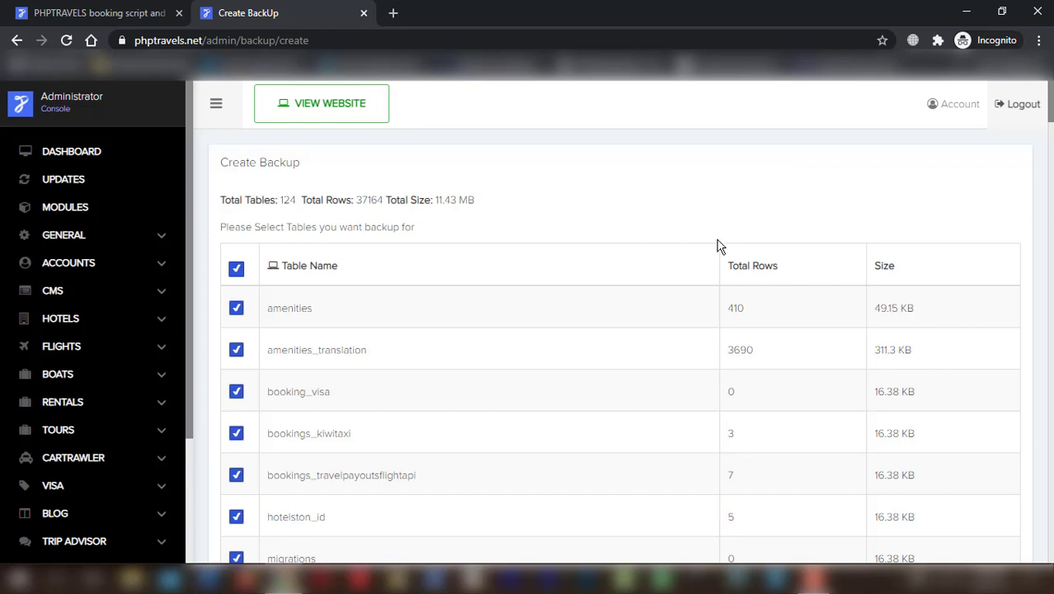
{"action": "scroll", "scroll_direction": "down", "scroll_amount": 3}
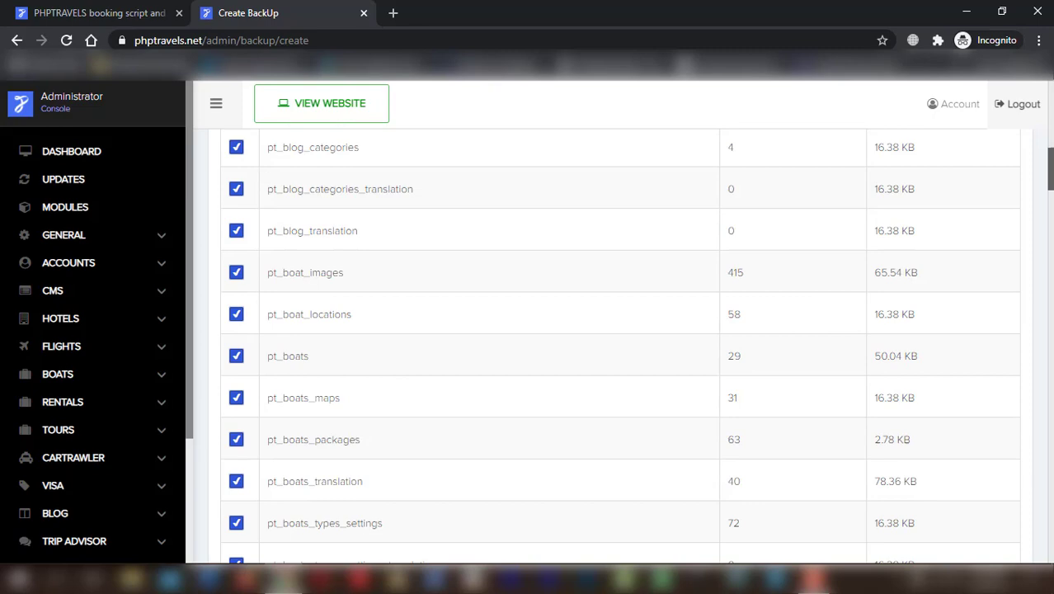
{"action": "scroll", "scroll_direction": "down", "scroll_amount": 3}
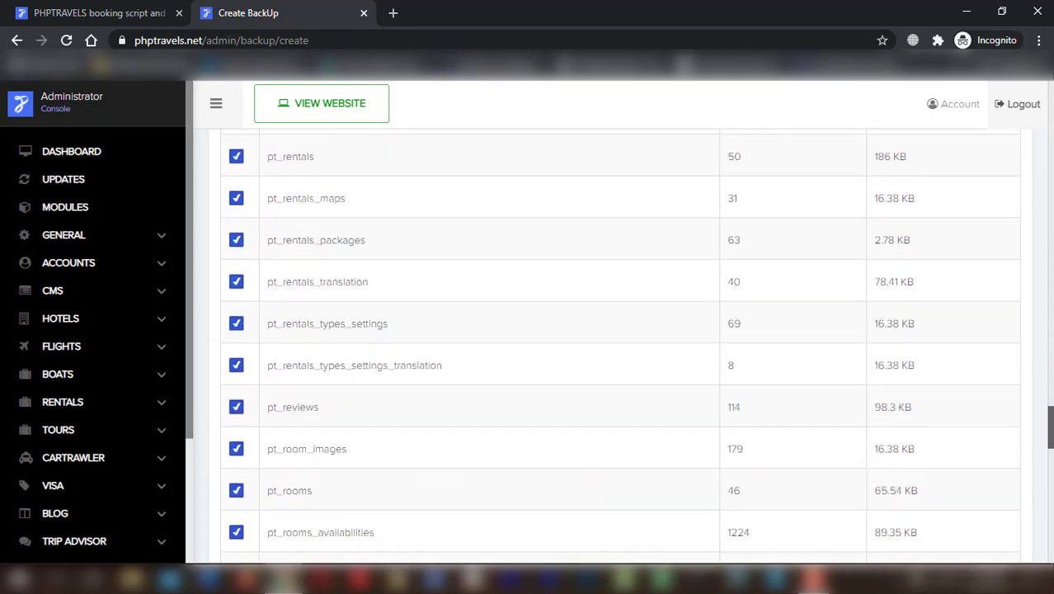
{"action": "scroll", "scroll_direction": "down", "scroll_amount": 3}
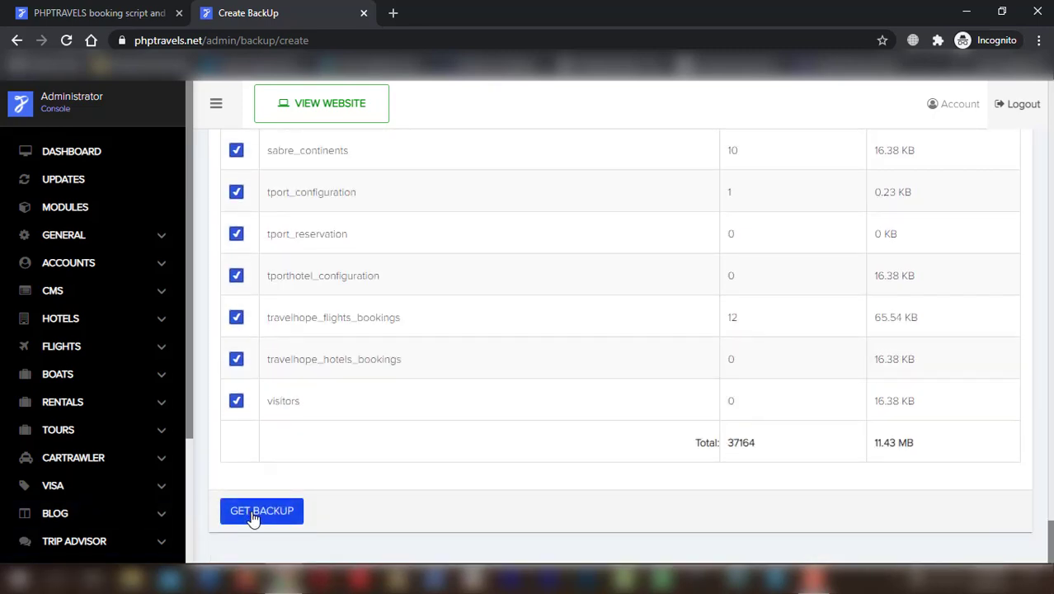
{"action": "left_click", "coordinate": [261, 512]}
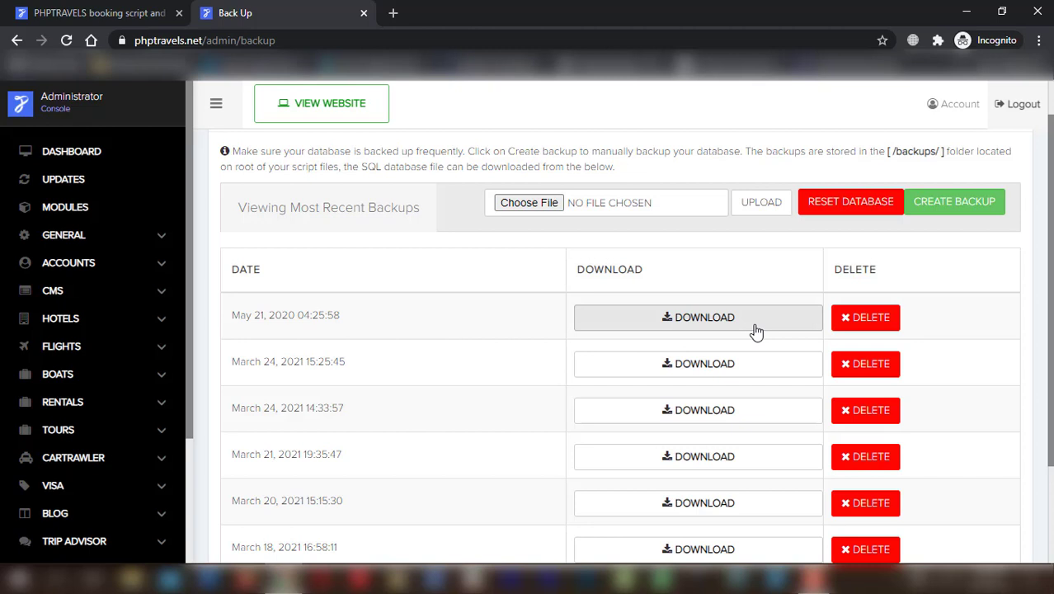
{"action": "mouse_move", "coordinate": [732, 272]}
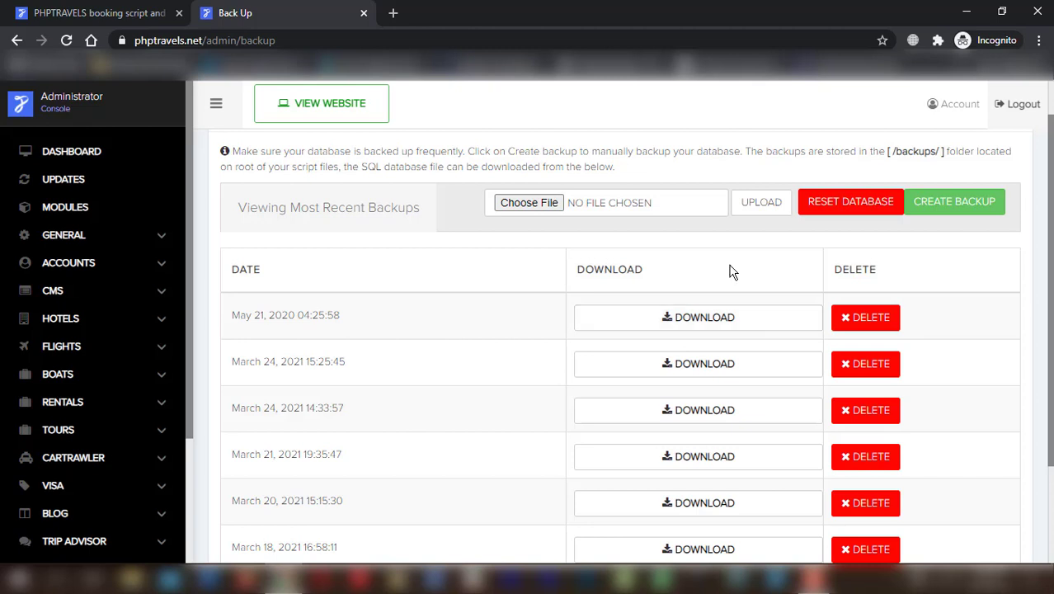